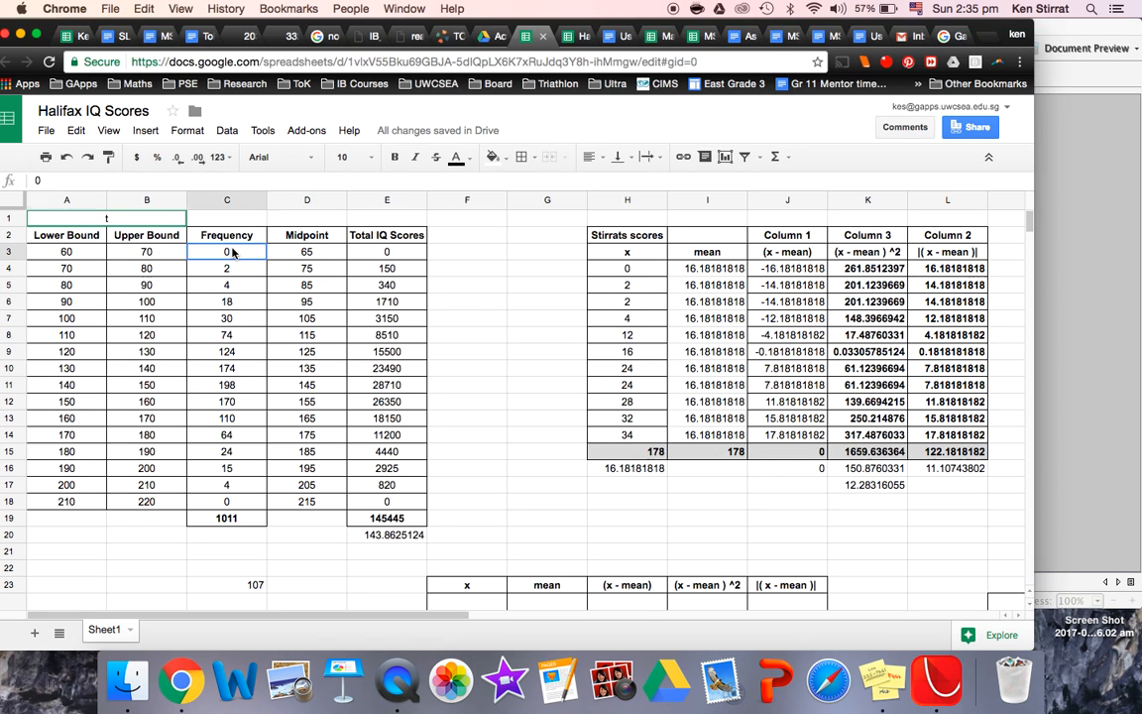
# Step: Select the Frequency and Midpoint cells C3:D18 in Google Sheets
pyautogui.moveTo(226, 251); pyautogui.dragTo(307, 501)
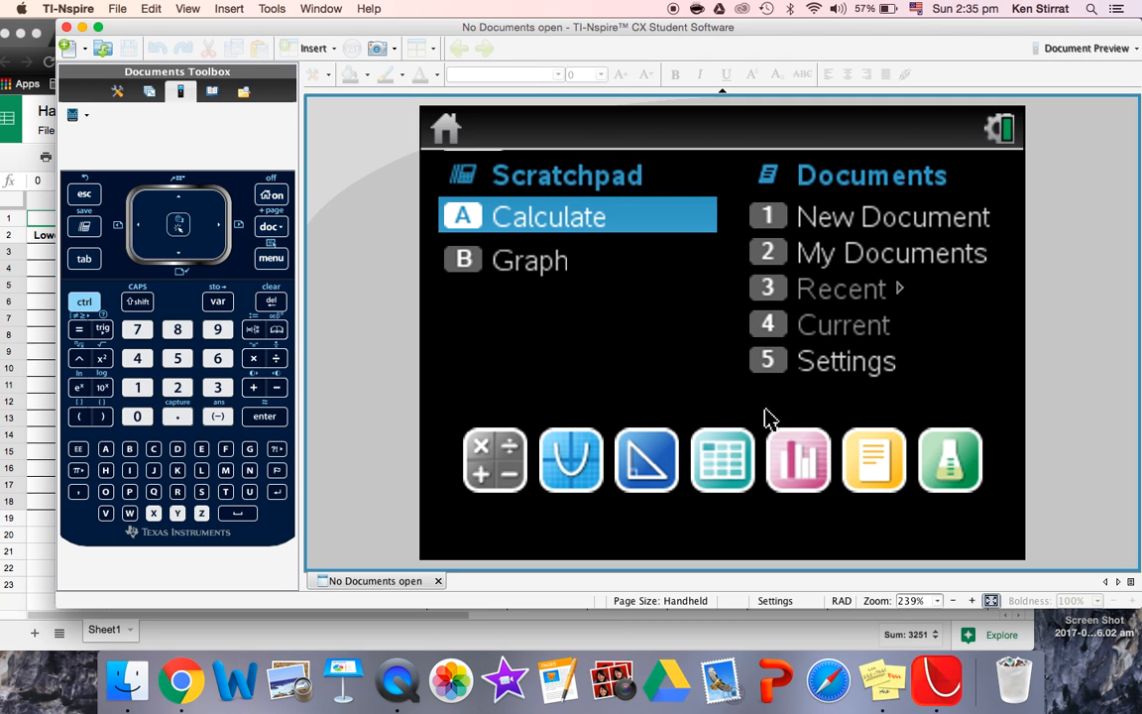
# Step: Paste the data into a new Lists & Spreadsheet page with columns named freq and score
pyautogui.click(722, 460)
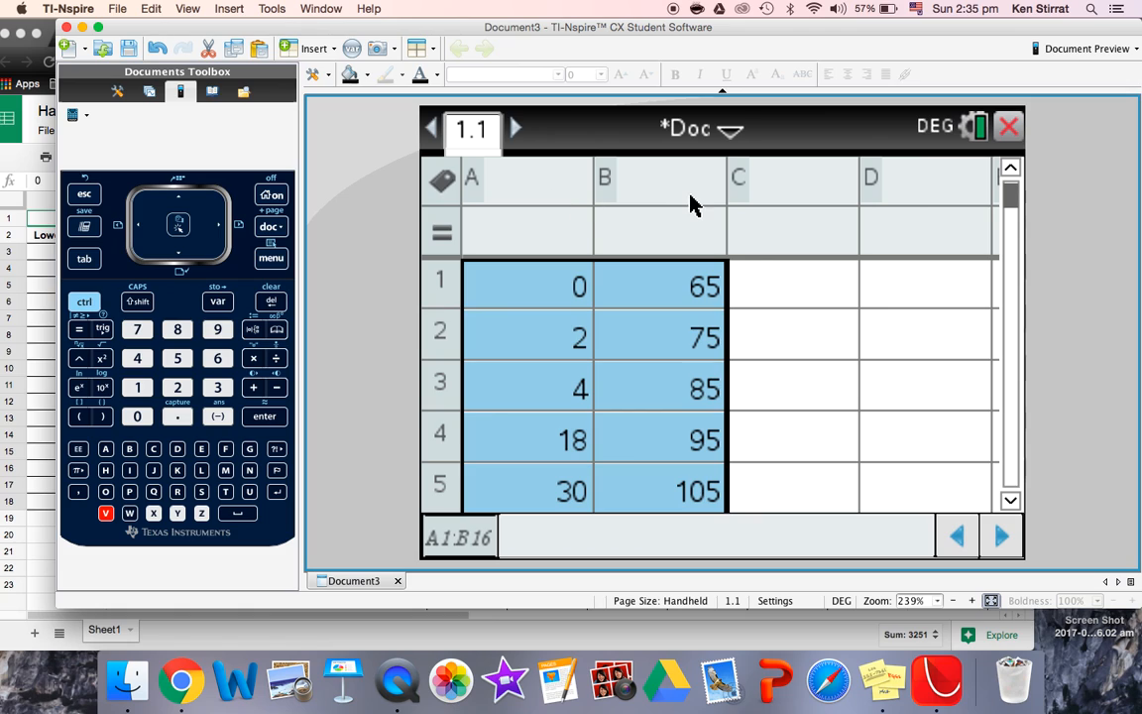
pyautogui.click(660, 179)
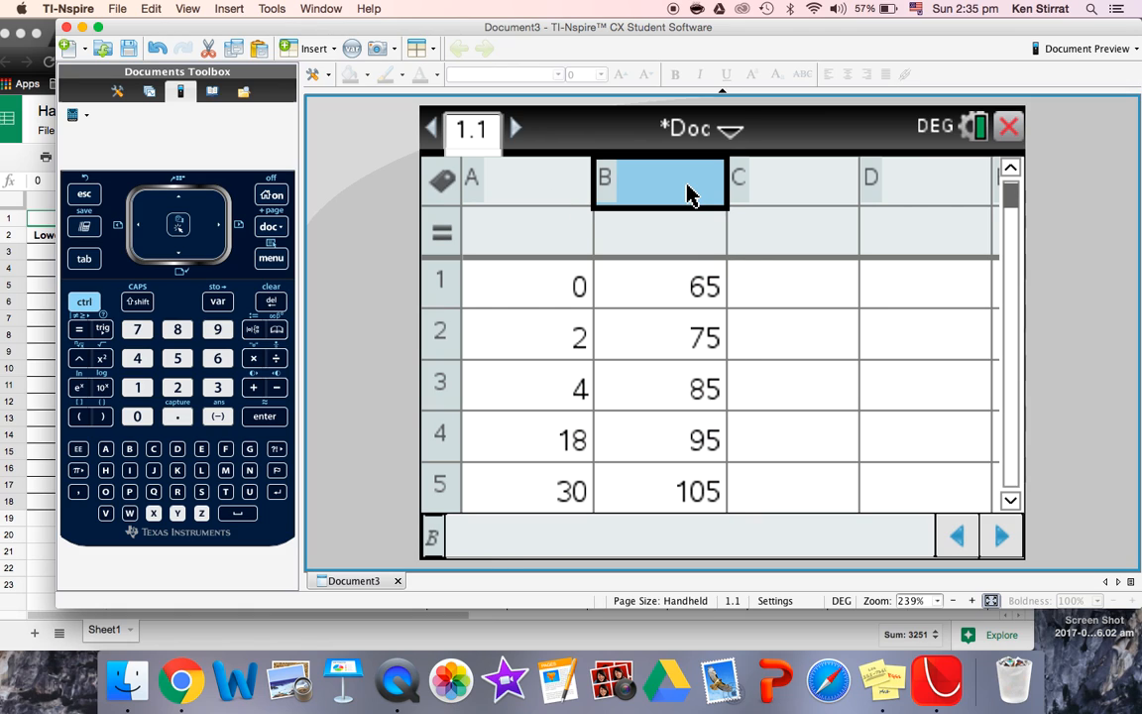
pyautogui.write('score')
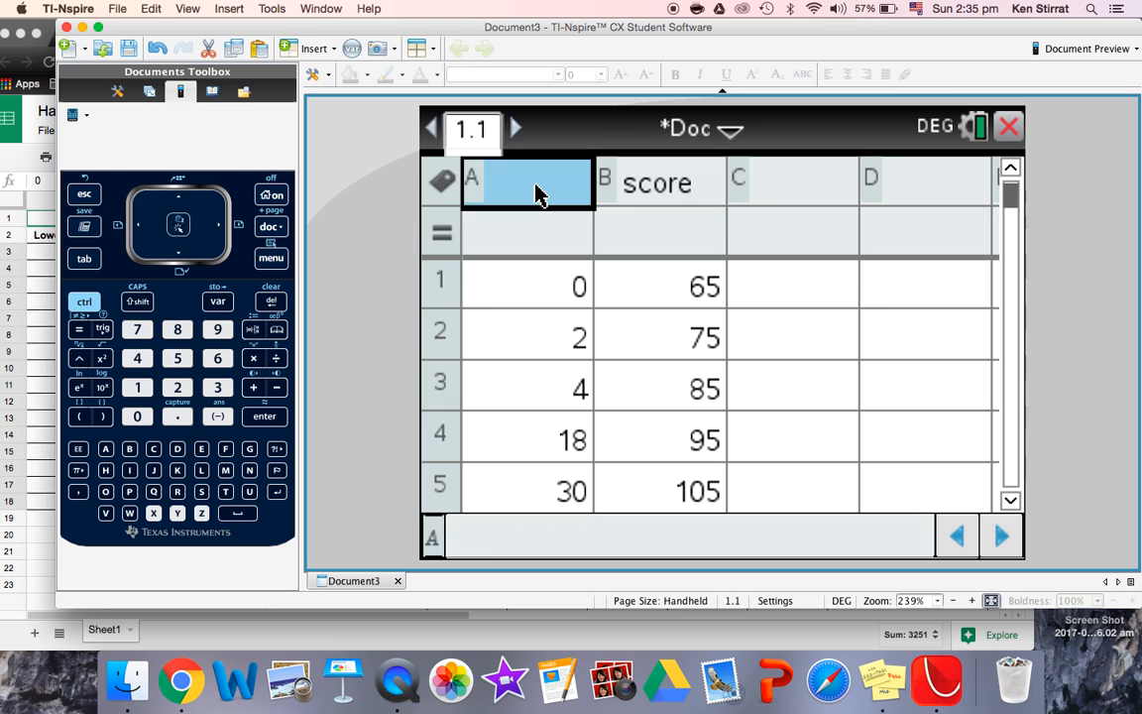
pyautogui.write('freq')
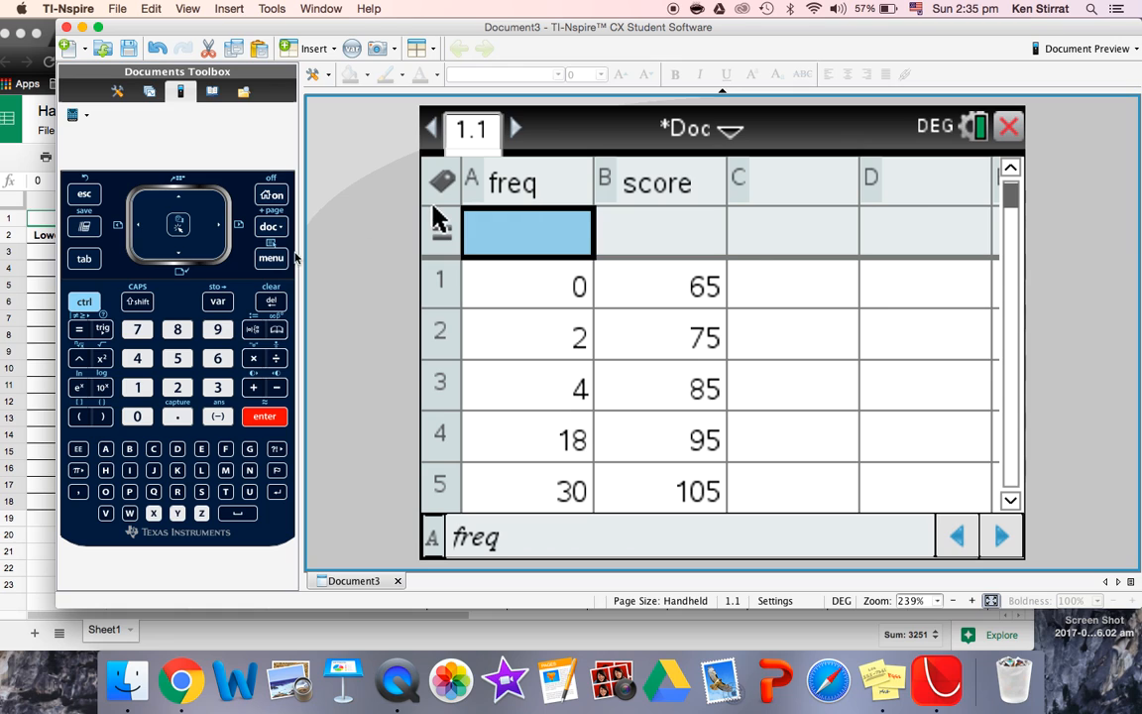
# Step: Insert a Data & Statistics page plotting score horizontally and freq vertically as dots
pyautogui.click(270, 227)
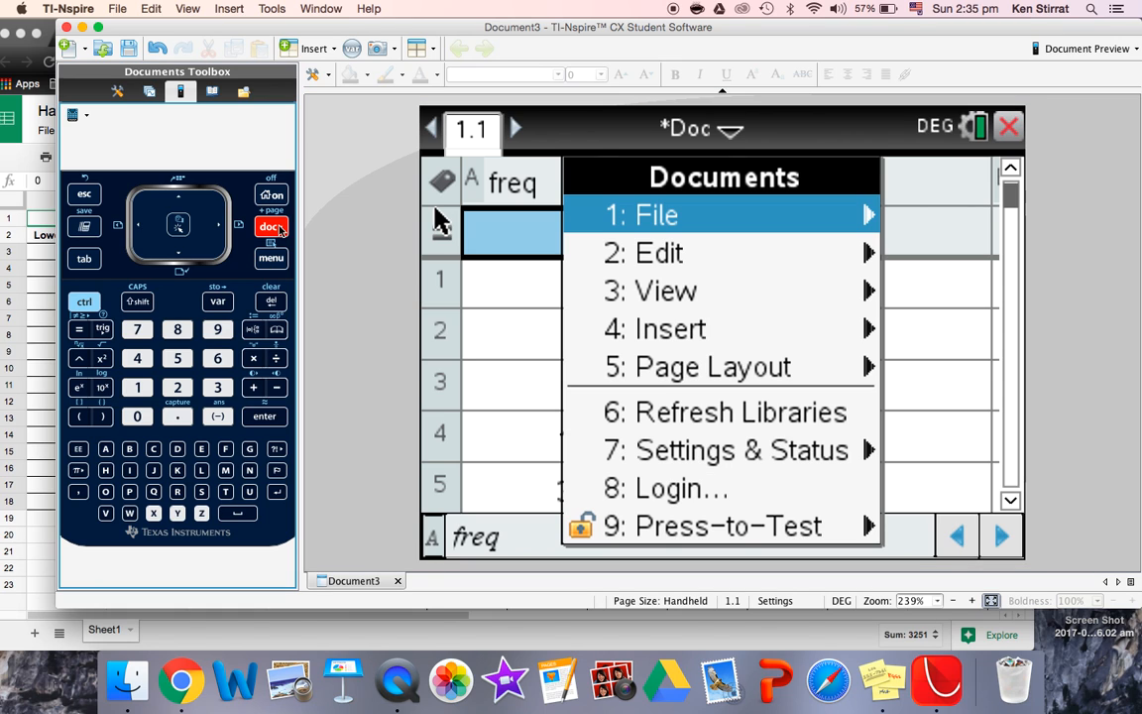
pyautogui.click(670, 329)
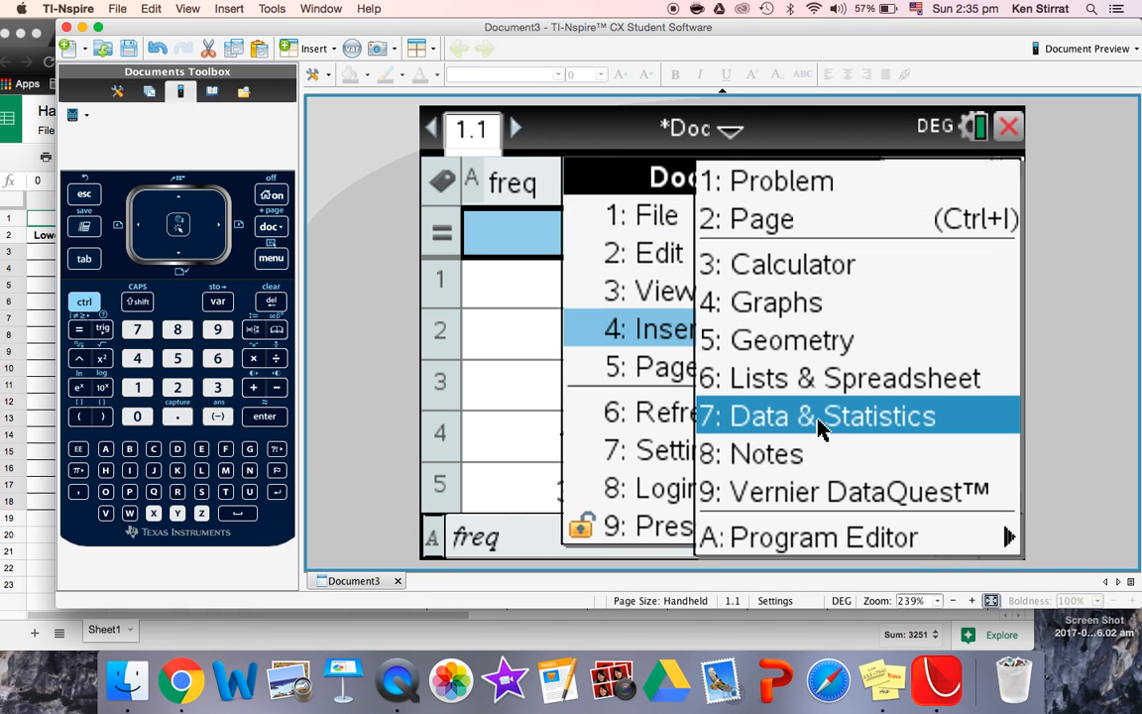
pyautogui.click(818, 416)
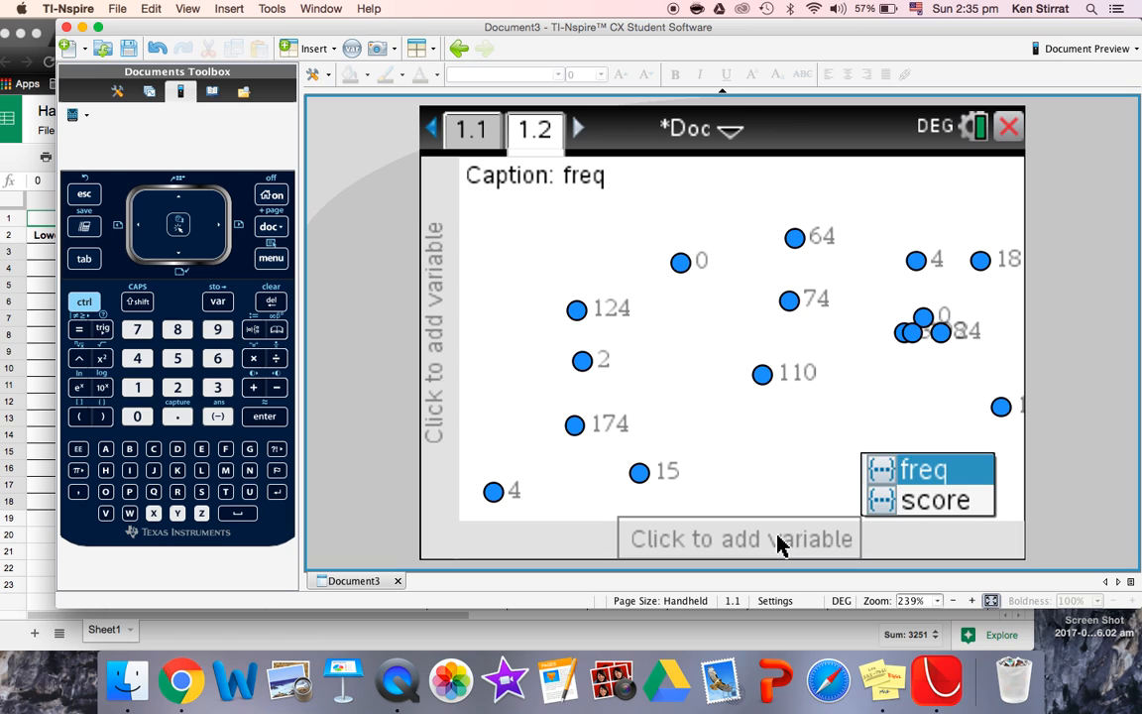
pyautogui.click(933, 500)
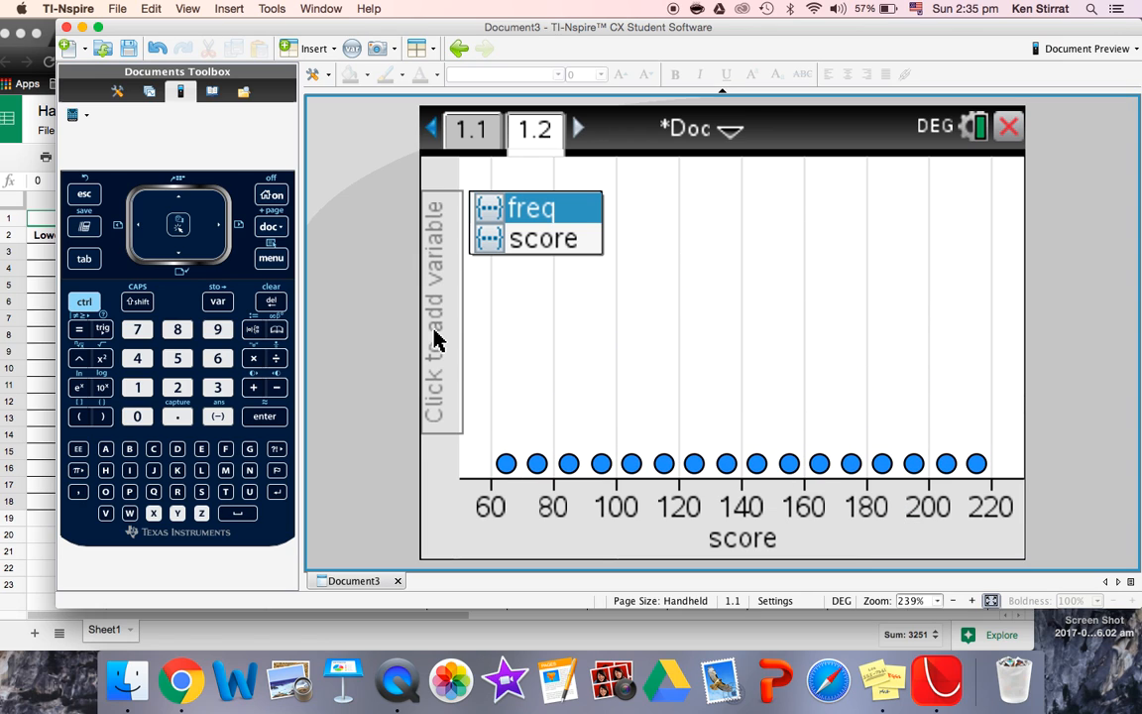
pyautogui.click(532, 208)
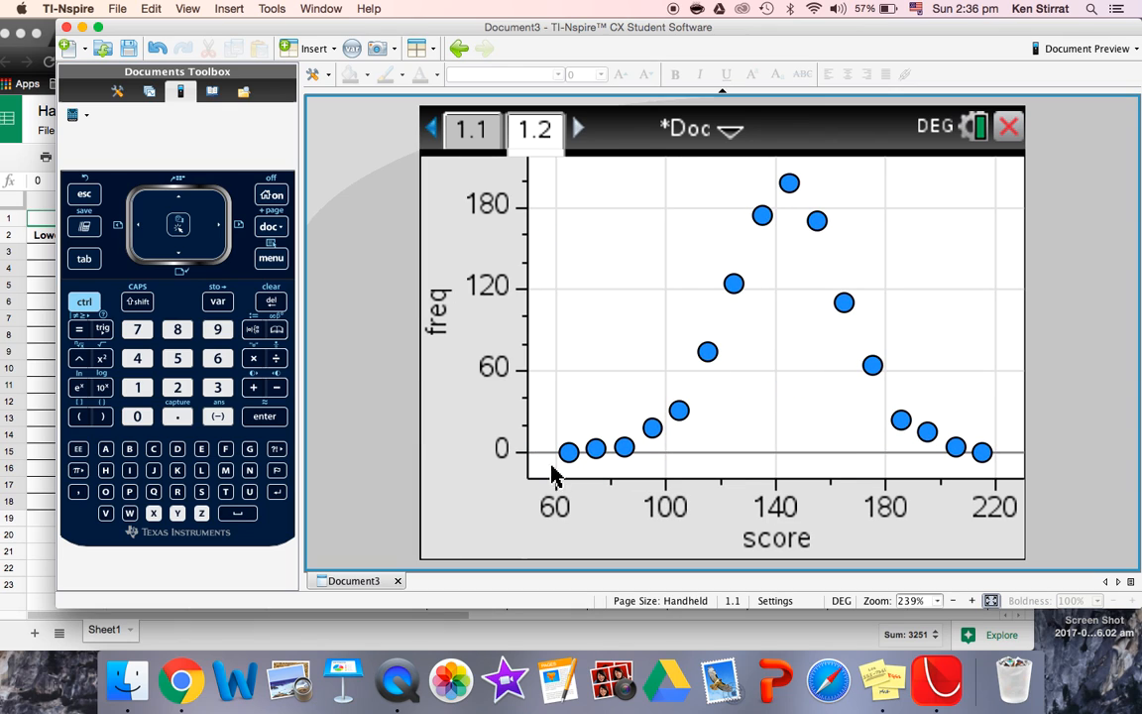
pyautogui.moveTo(610, 437)
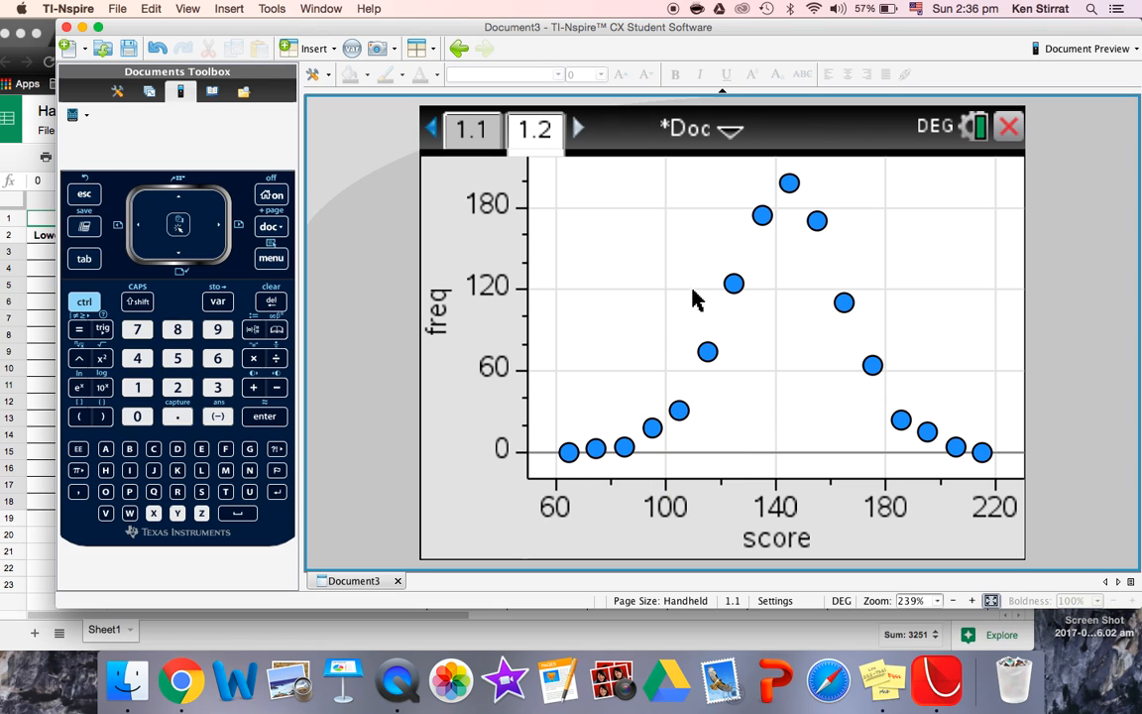
pyautogui.moveTo(940, 455)
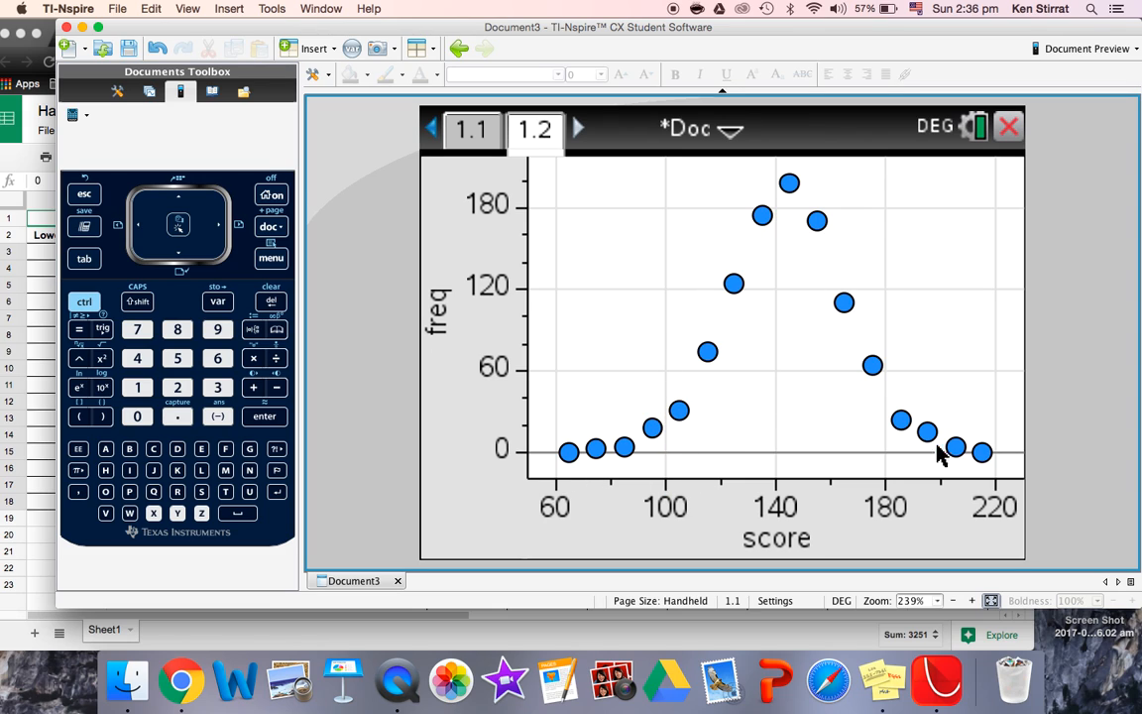
pyautogui.moveTo(445, 313)
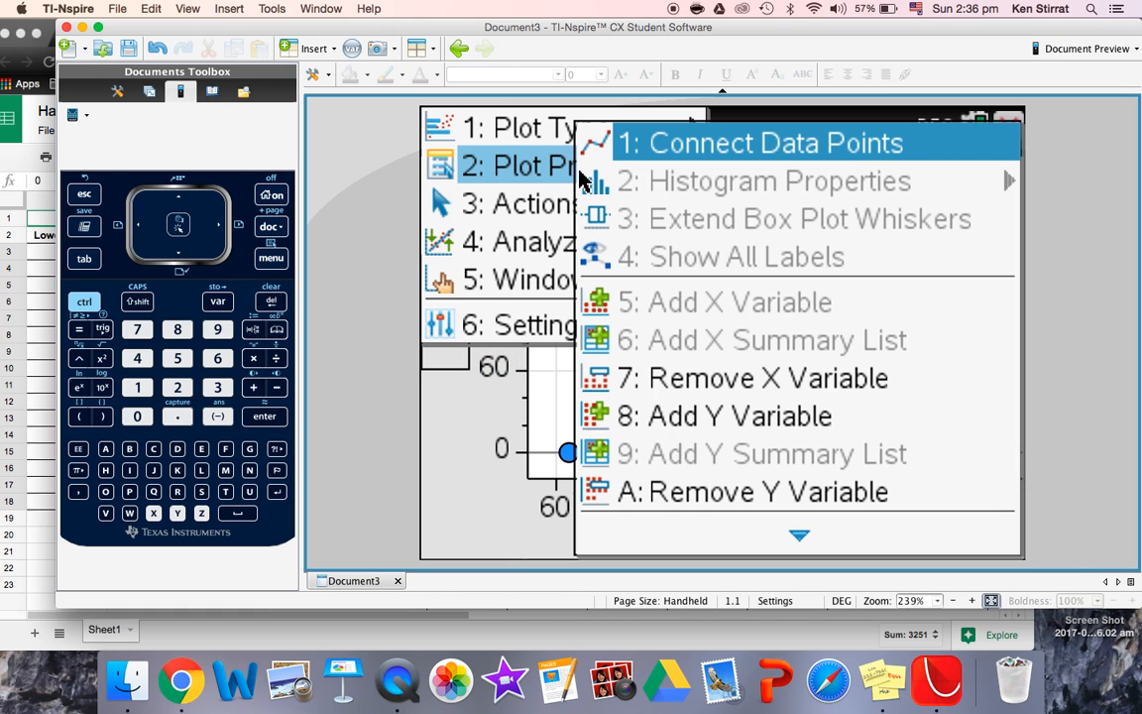
pyautogui.moveTo(734, 493)
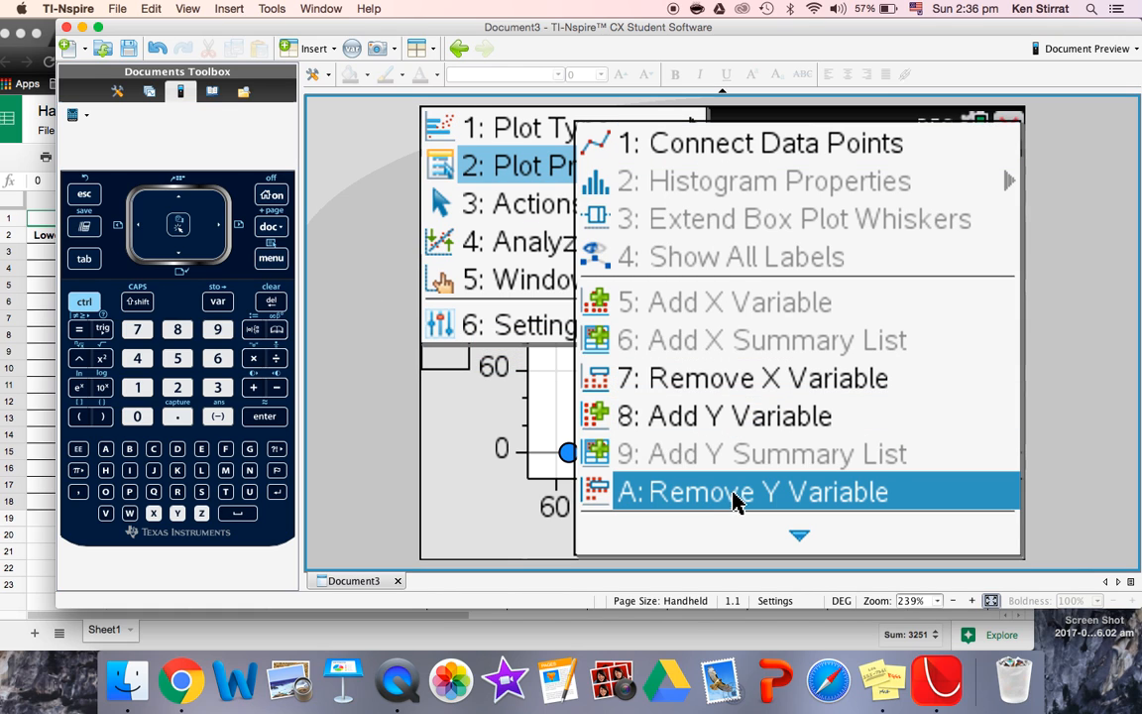
# Step: Remove freq as the Y variable and add it as the Y summary (frequency) list instead
pyautogui.click(754, 492)
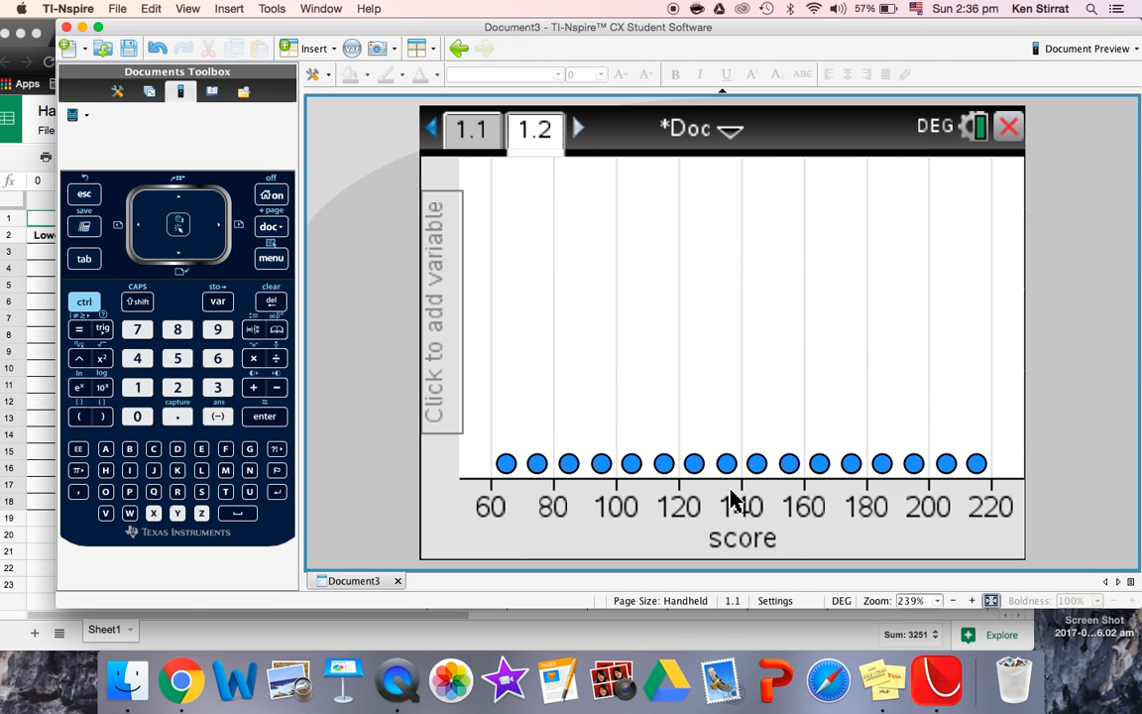
pyautogui.click(271, 258)
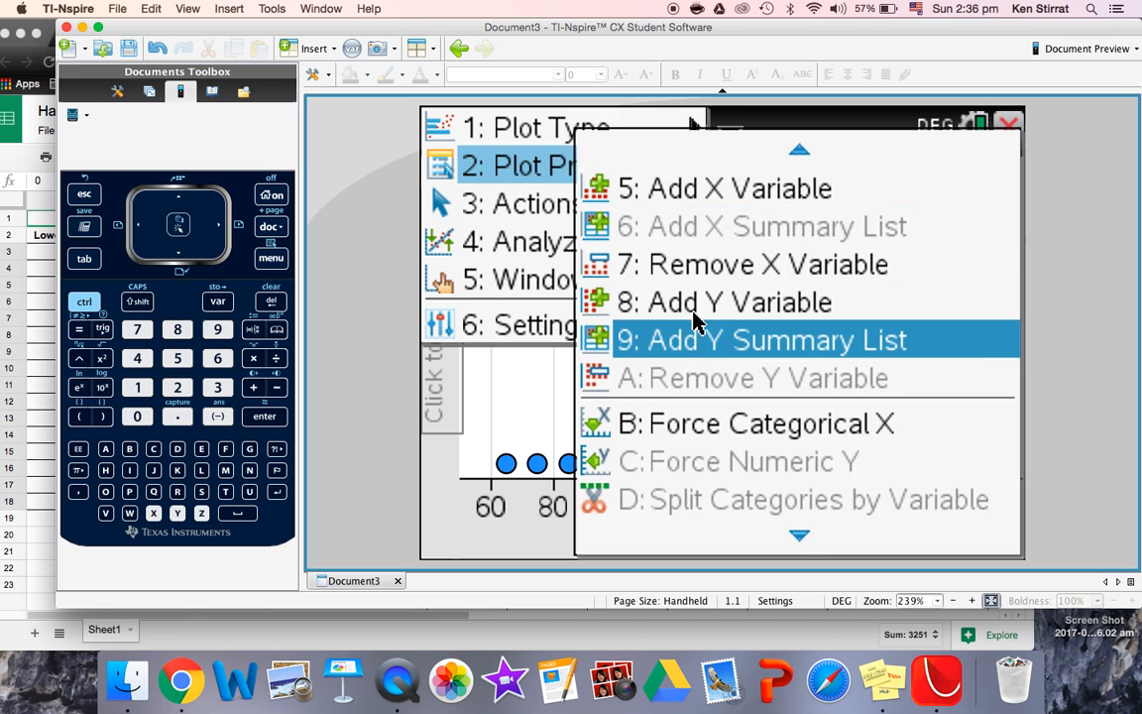
pyautogui.moveTo(734, 352)
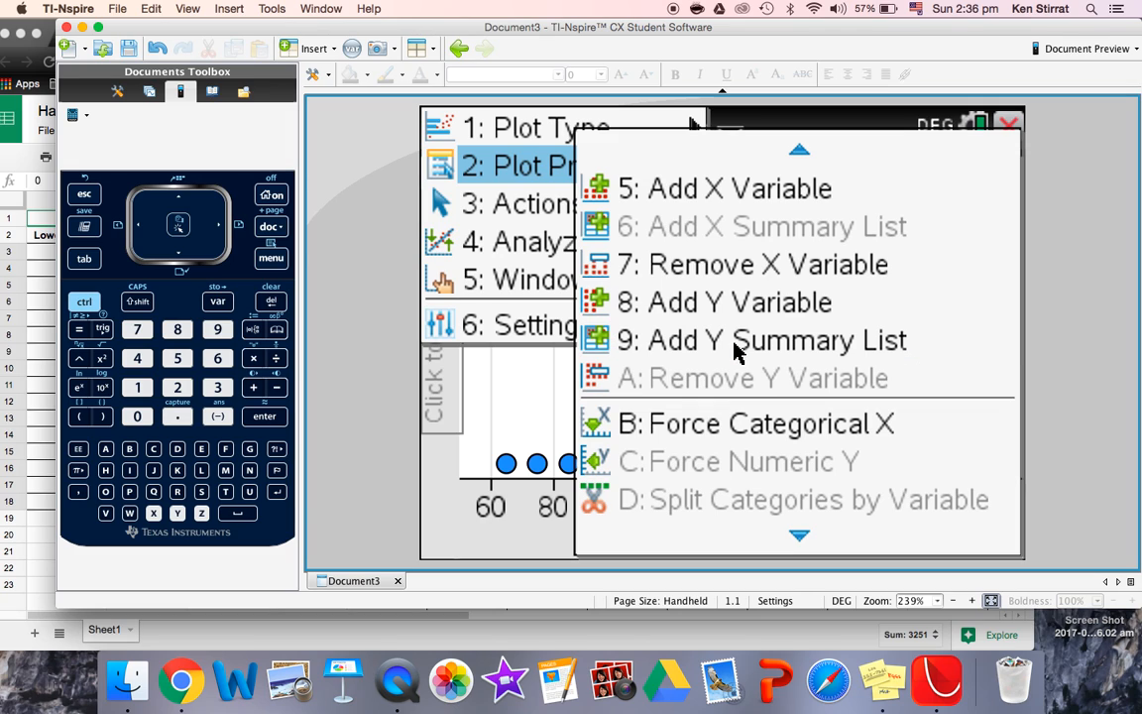
pyautogui.moveTo(704, 352)
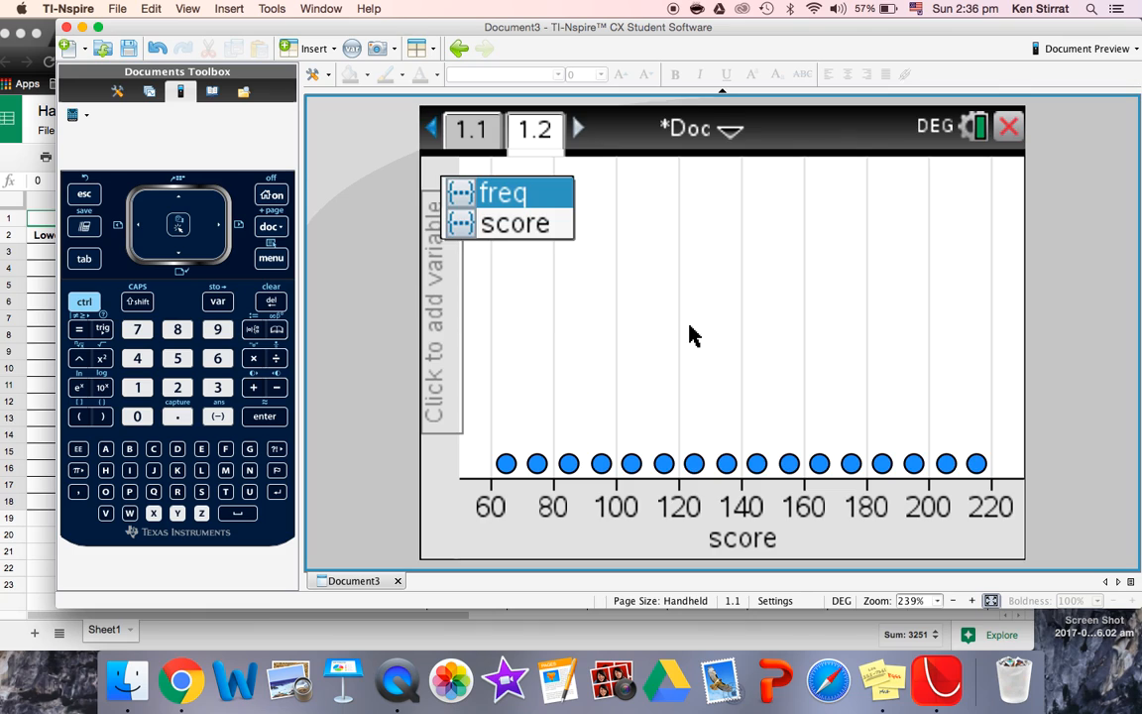
pyautogui.click(501, 192)
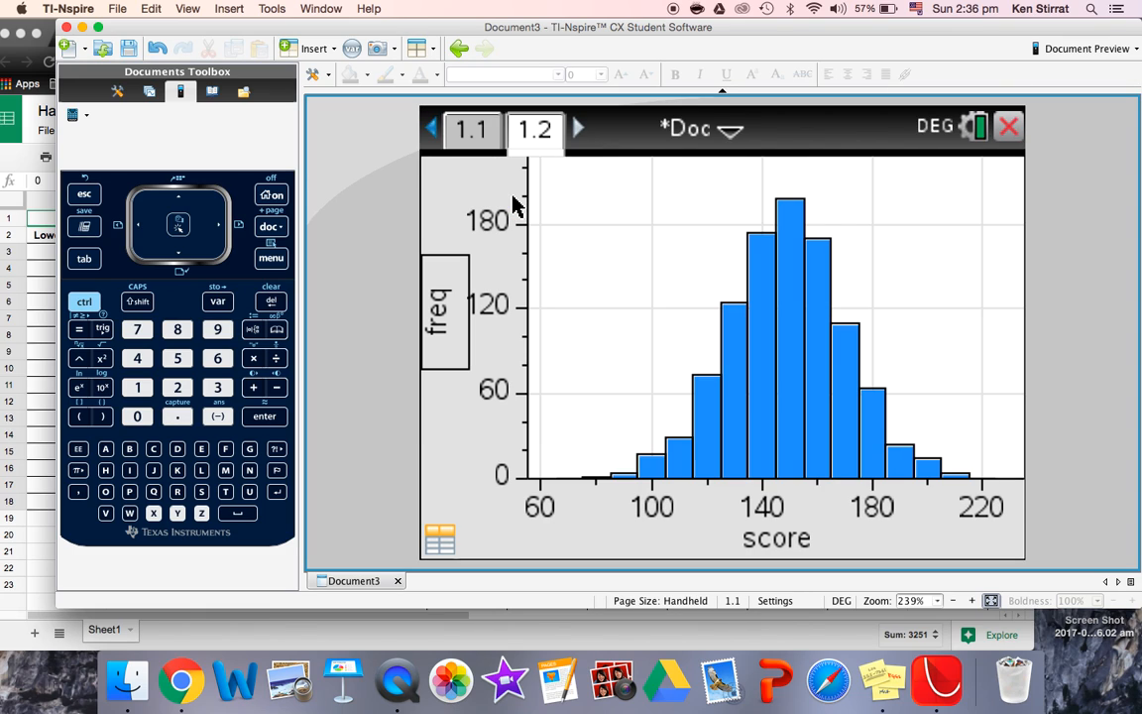
pyautogui.moveTo(858, 313)
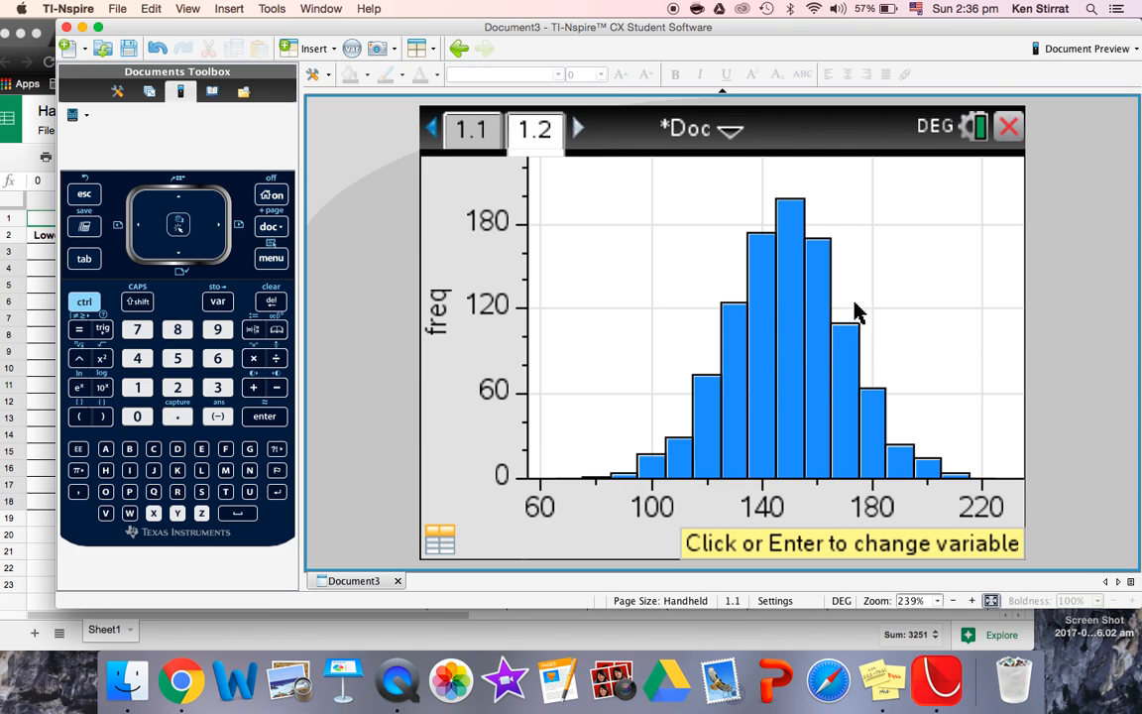
pyautogui.moveTo(694, 558)
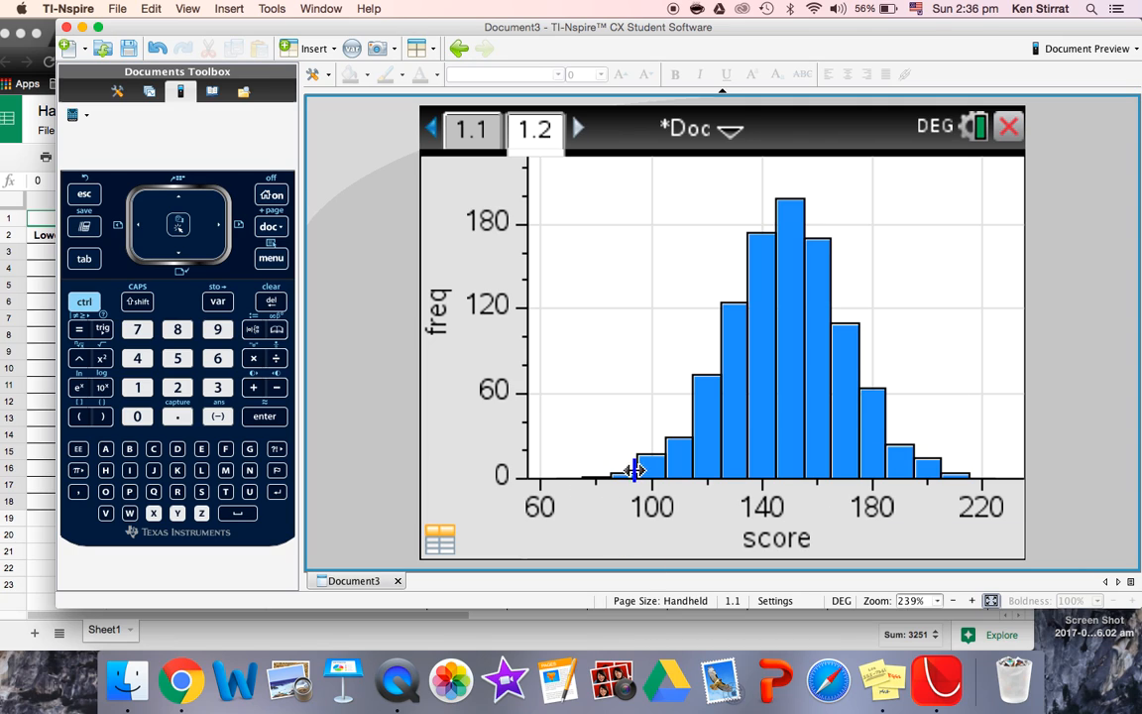
pyautogui.moveTo(659, 456)
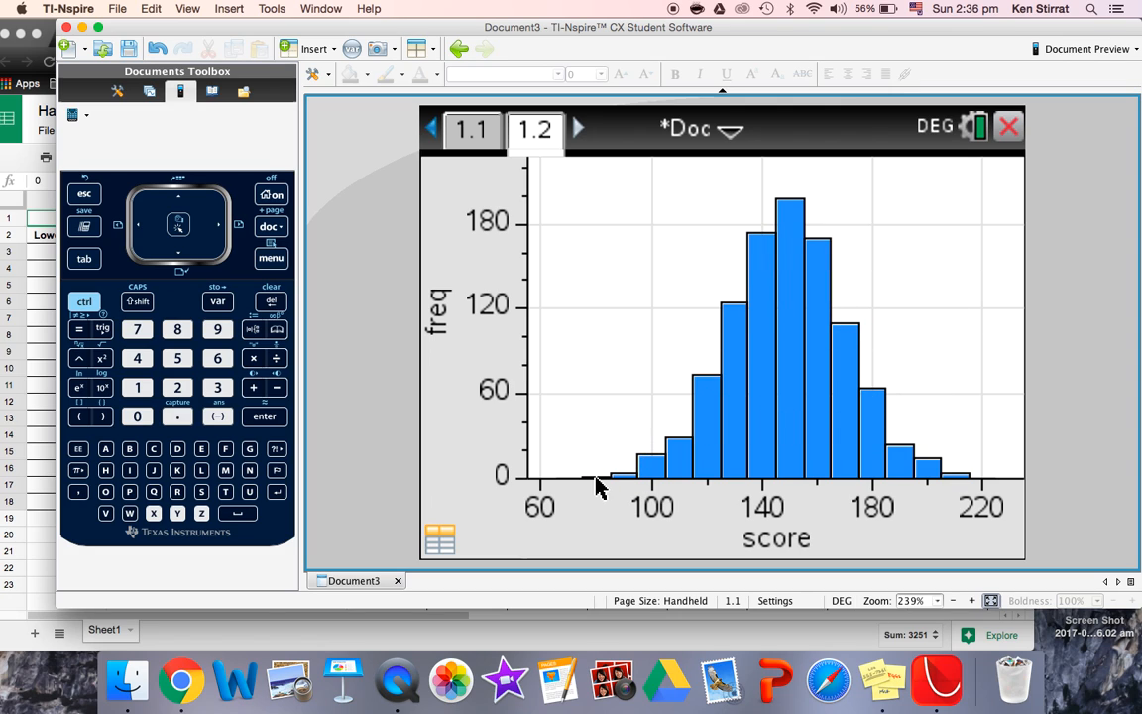
# Step: Reach the histogram's Equal Bin Width settings via Plot Properties
pyautogui.click(271, 257)
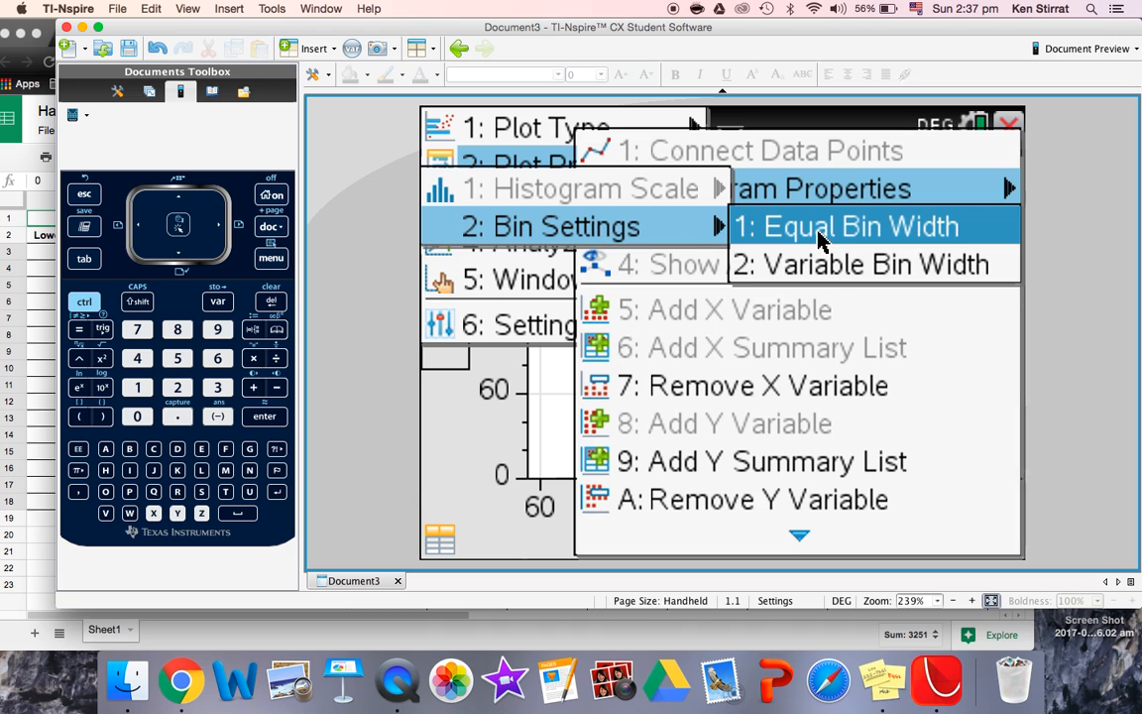
pyautogui.click(855, 226)
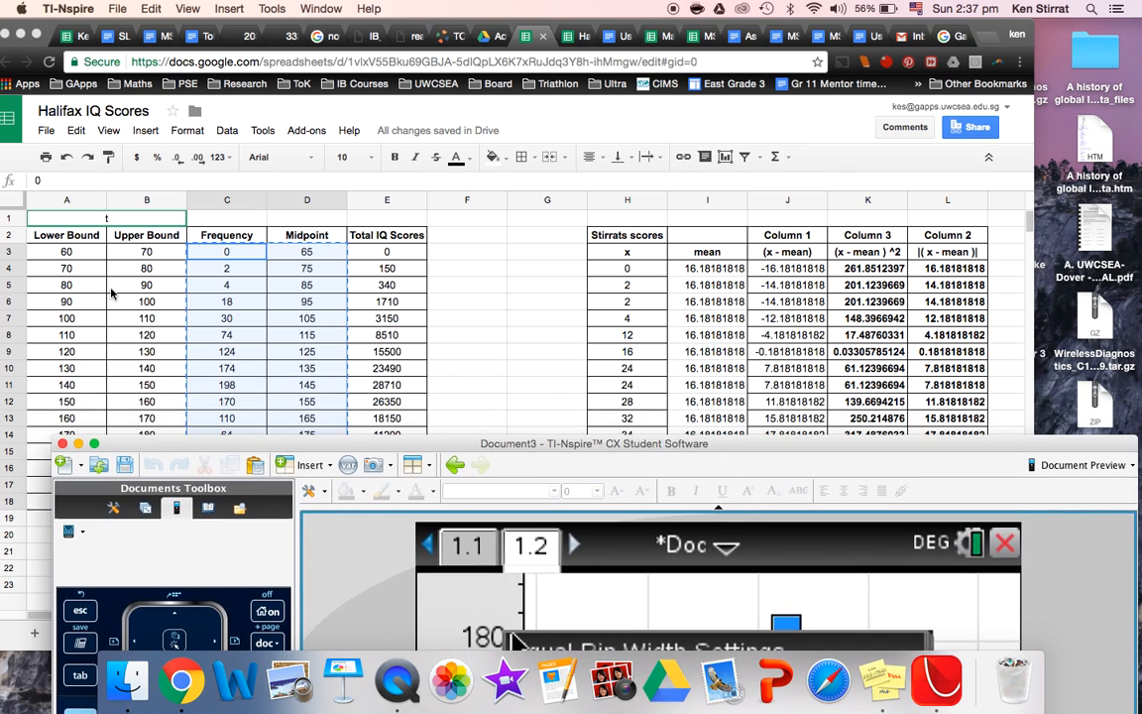
pyautogui.moveTo(60, 255)
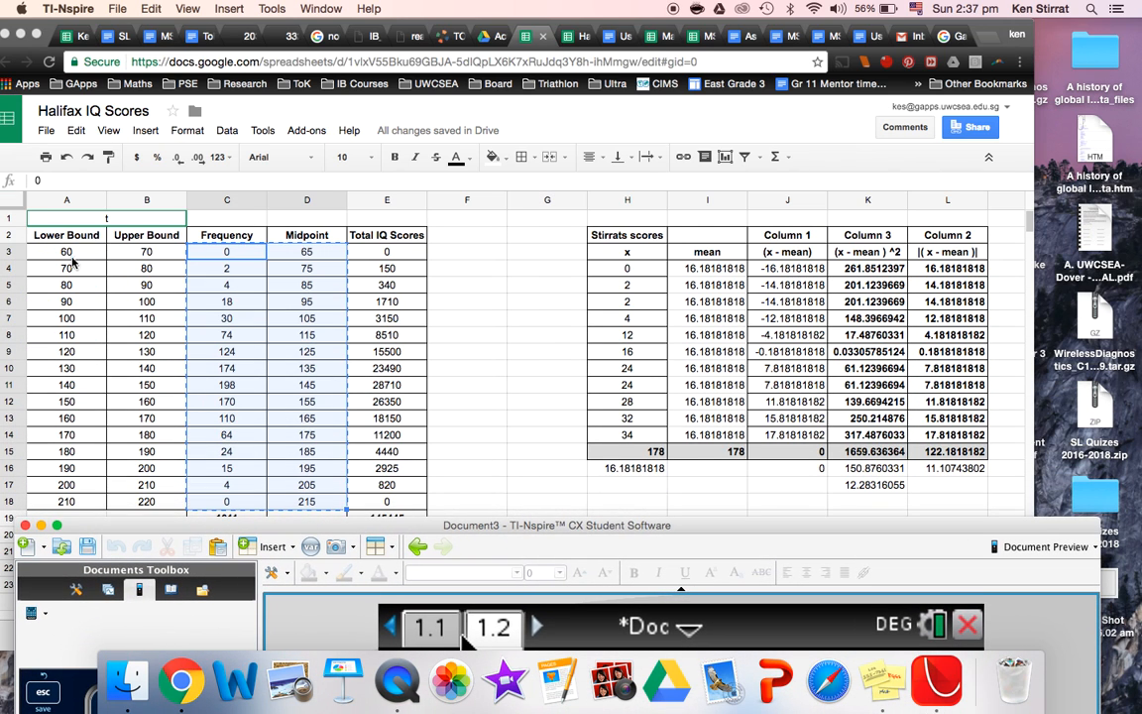
pyautogui.moveTo(97, 262)
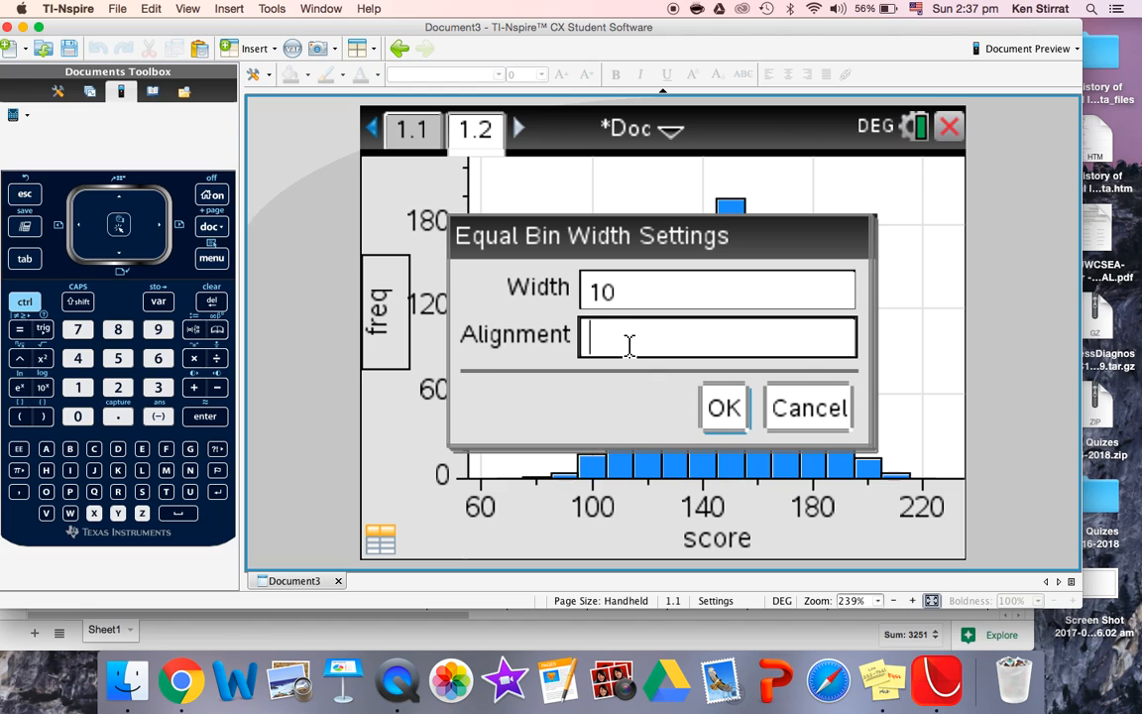
# Step: Apply bin width 10 with alignment 60 to the histogram
pyautogui.write('60')
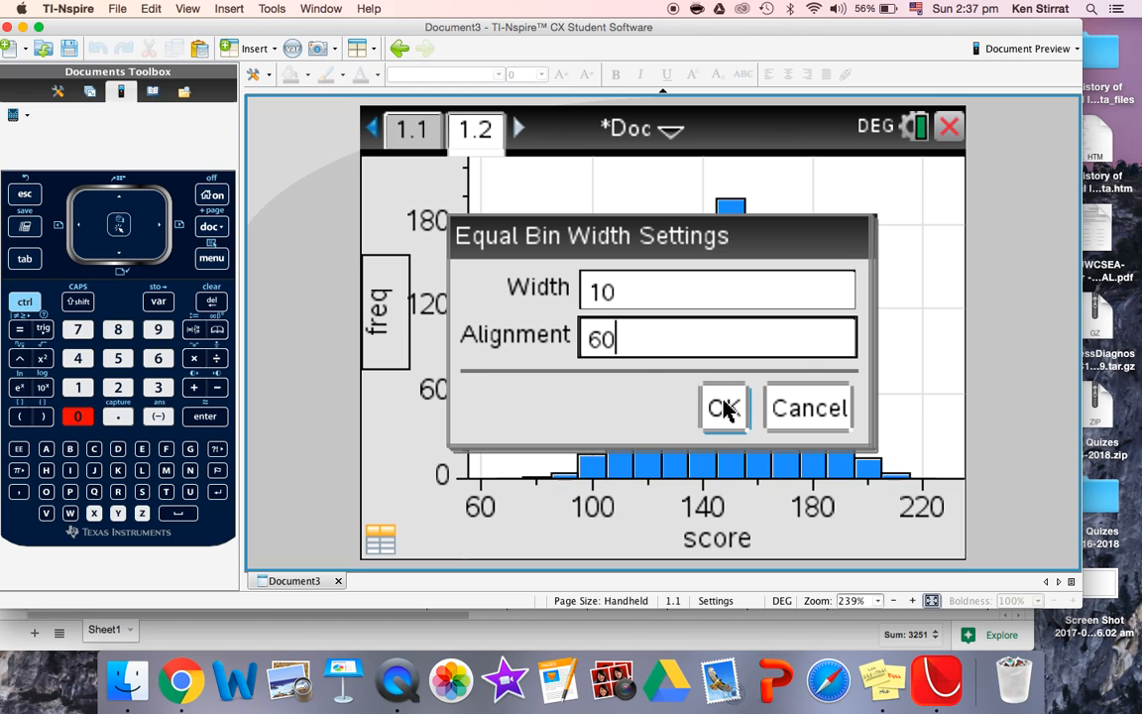
pyautogui.click(724, 408)
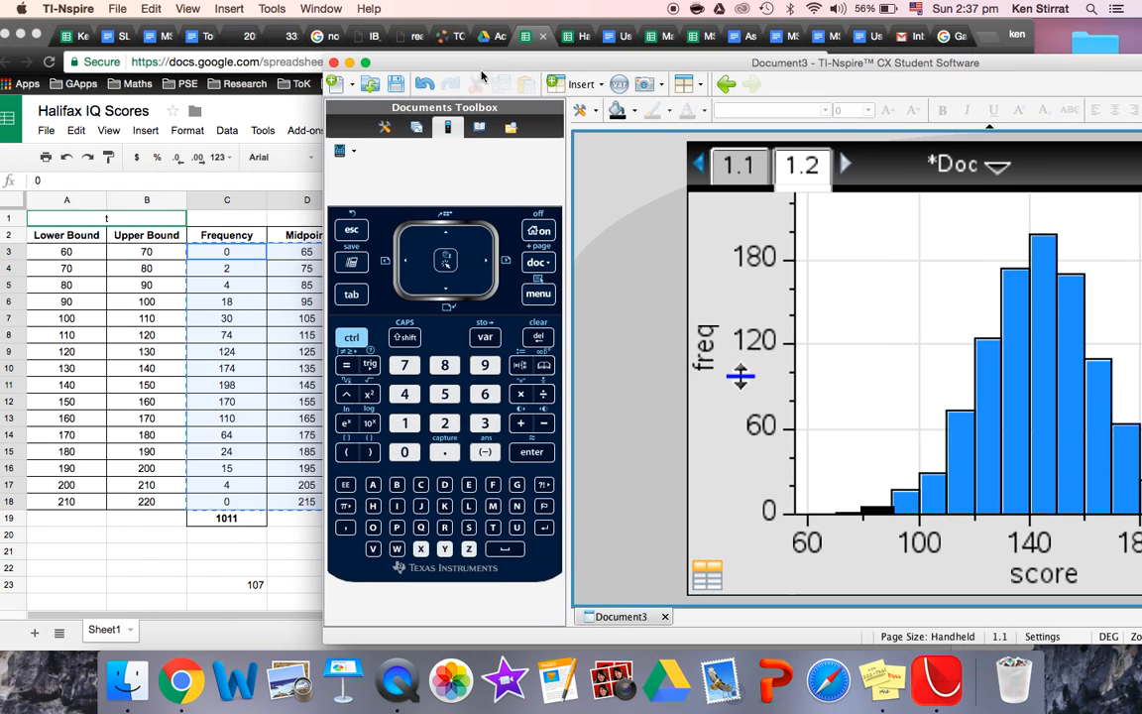
pyautogui.moveTo(233, 289)
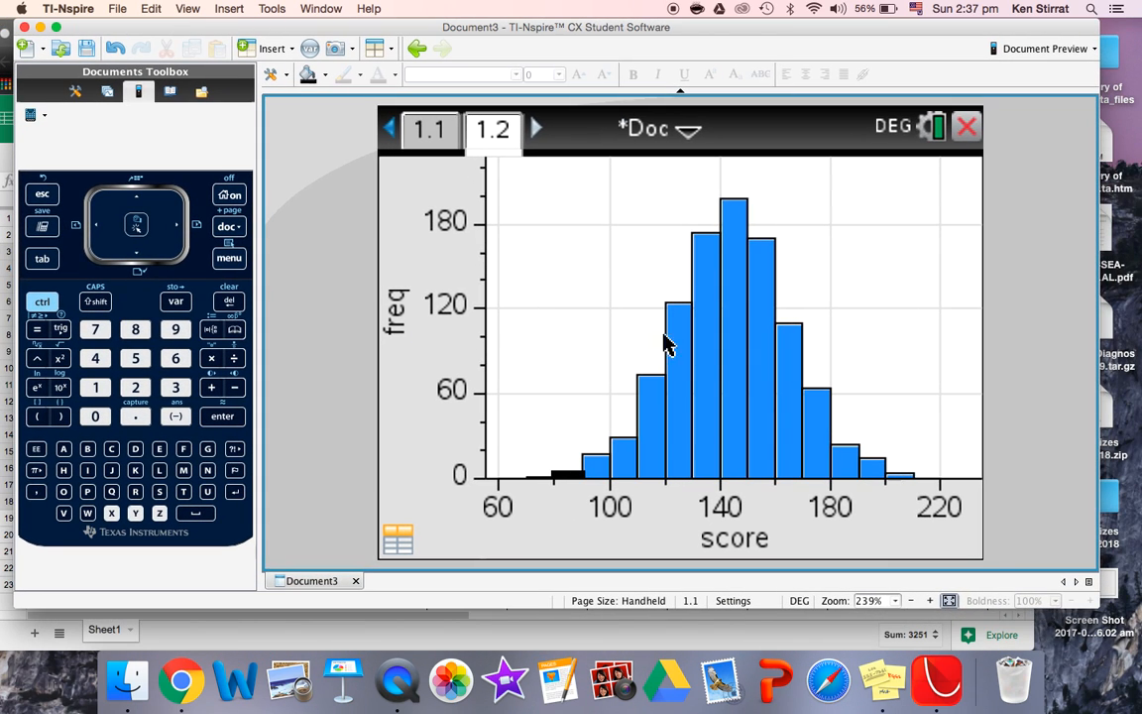
pyautogui.moveTo(855, 474)
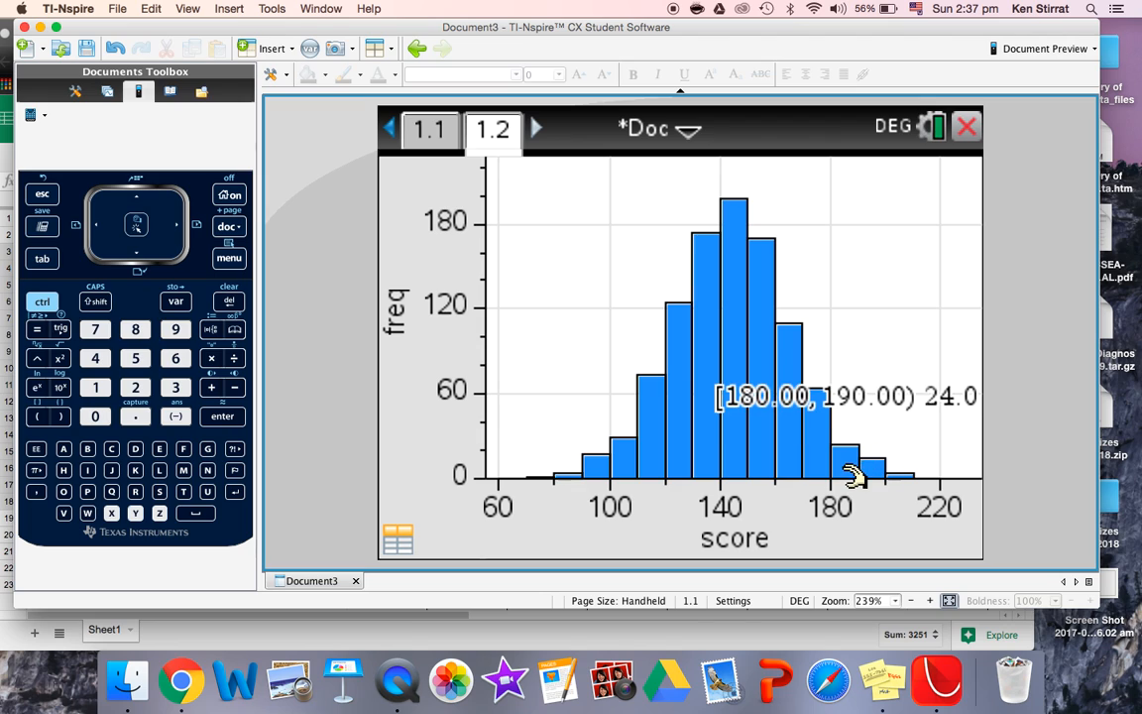